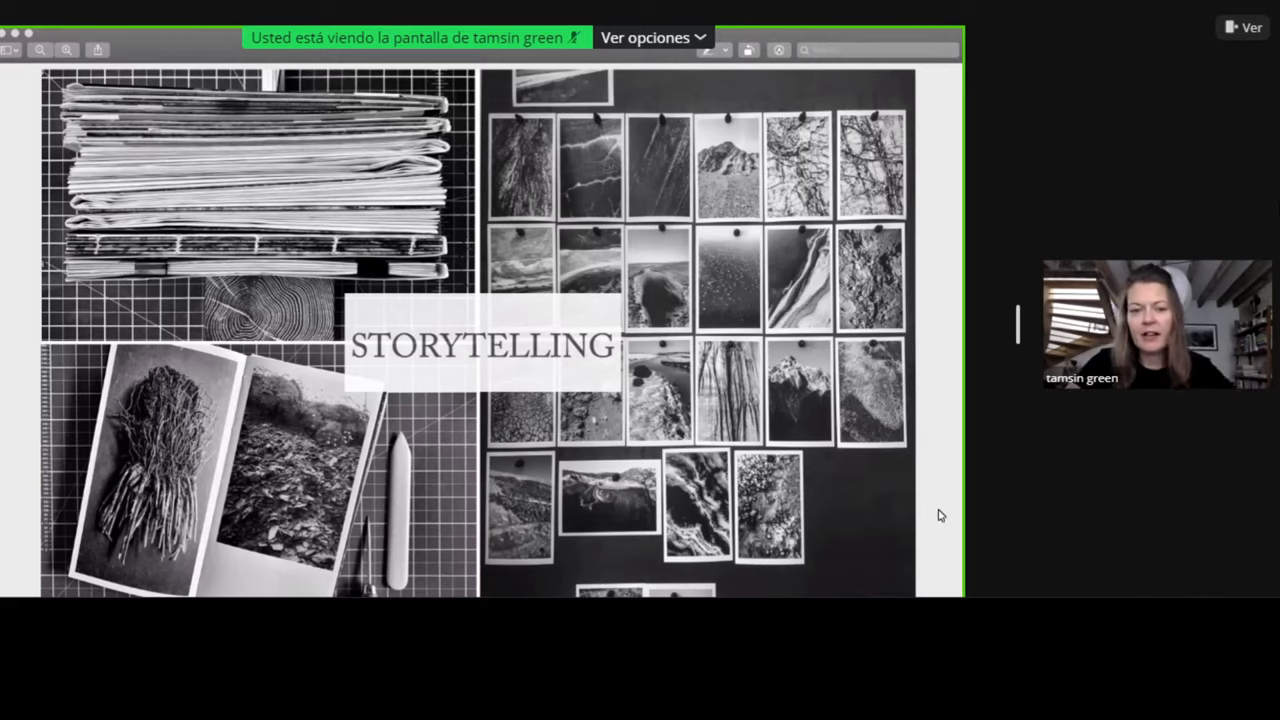
{"action": "mouse_move", "coordinate": [865, 511]}
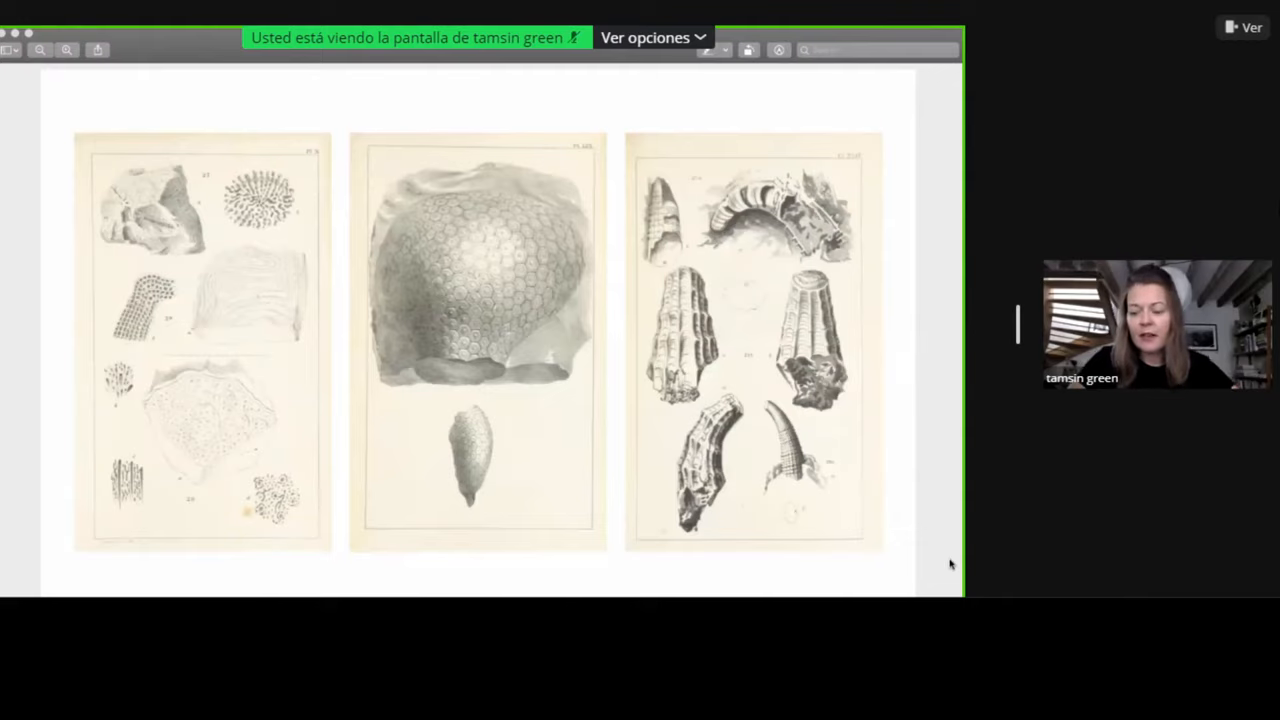
{"action": "mouse_move", "coordinate": [938, 530]}
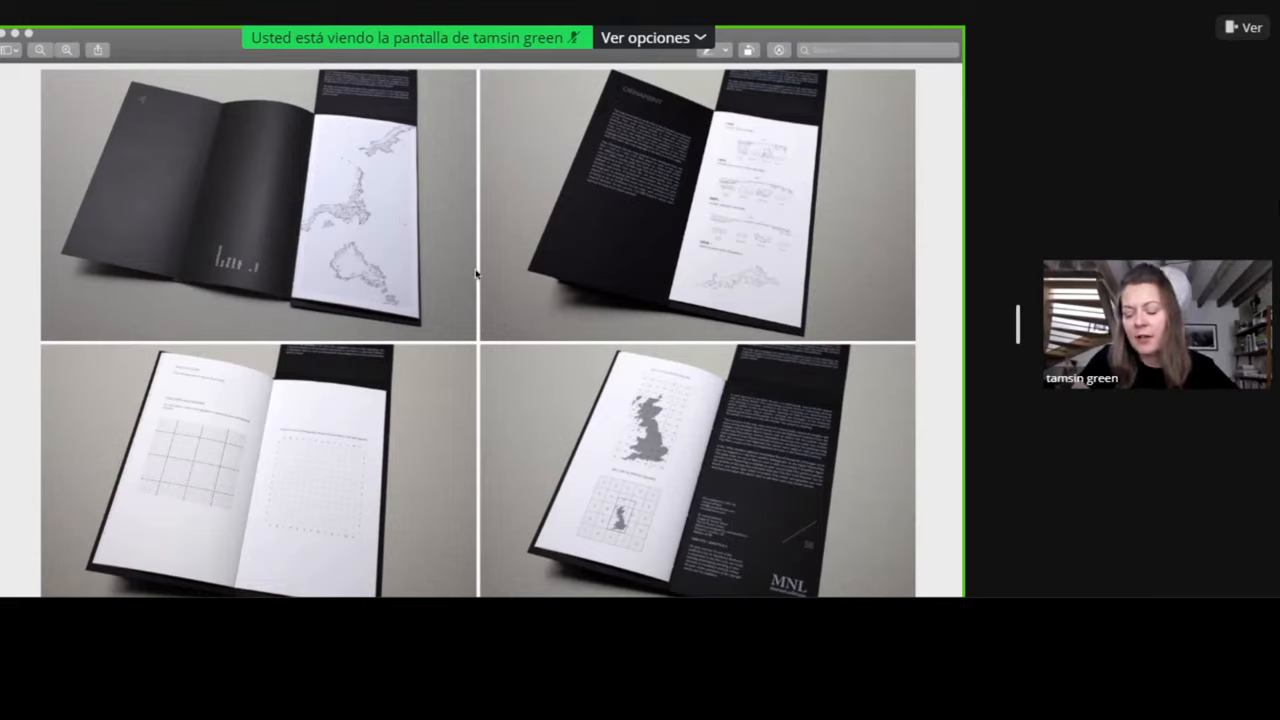
{"action": "mouse_move", "coordinate": [815, 458]}
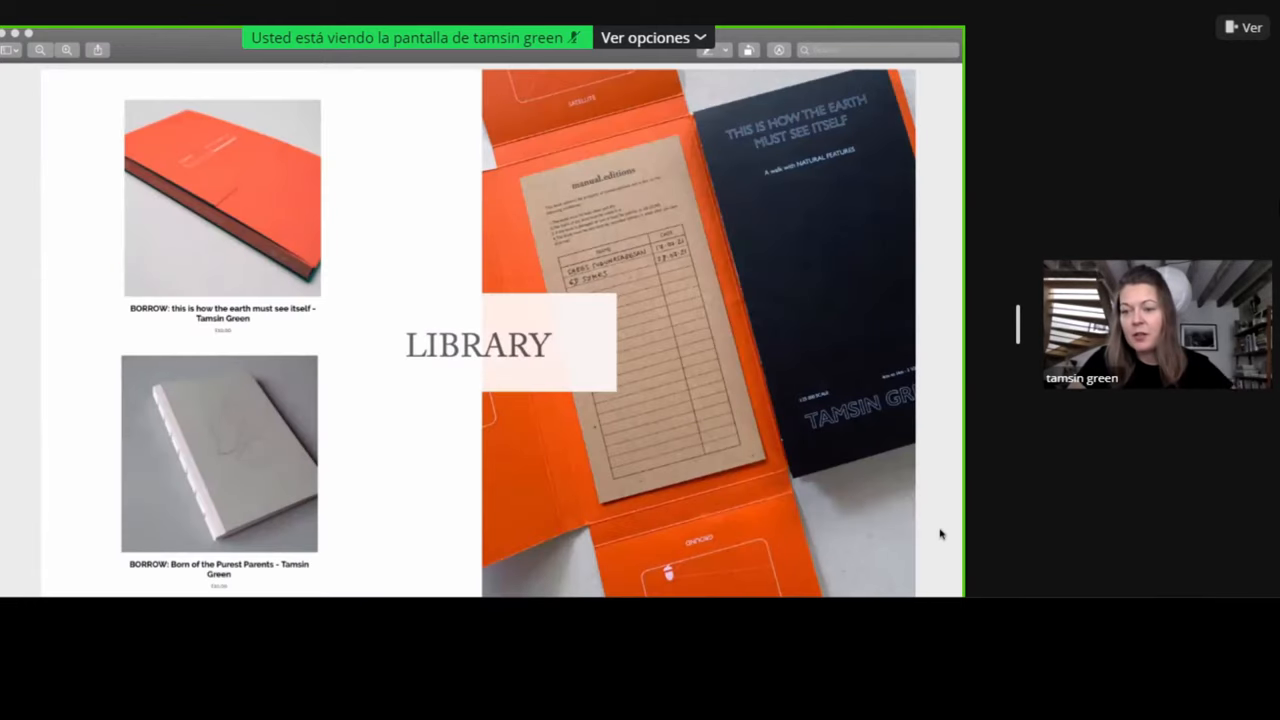
{"action": "mouse_move", "coordinate": [866, 483]}
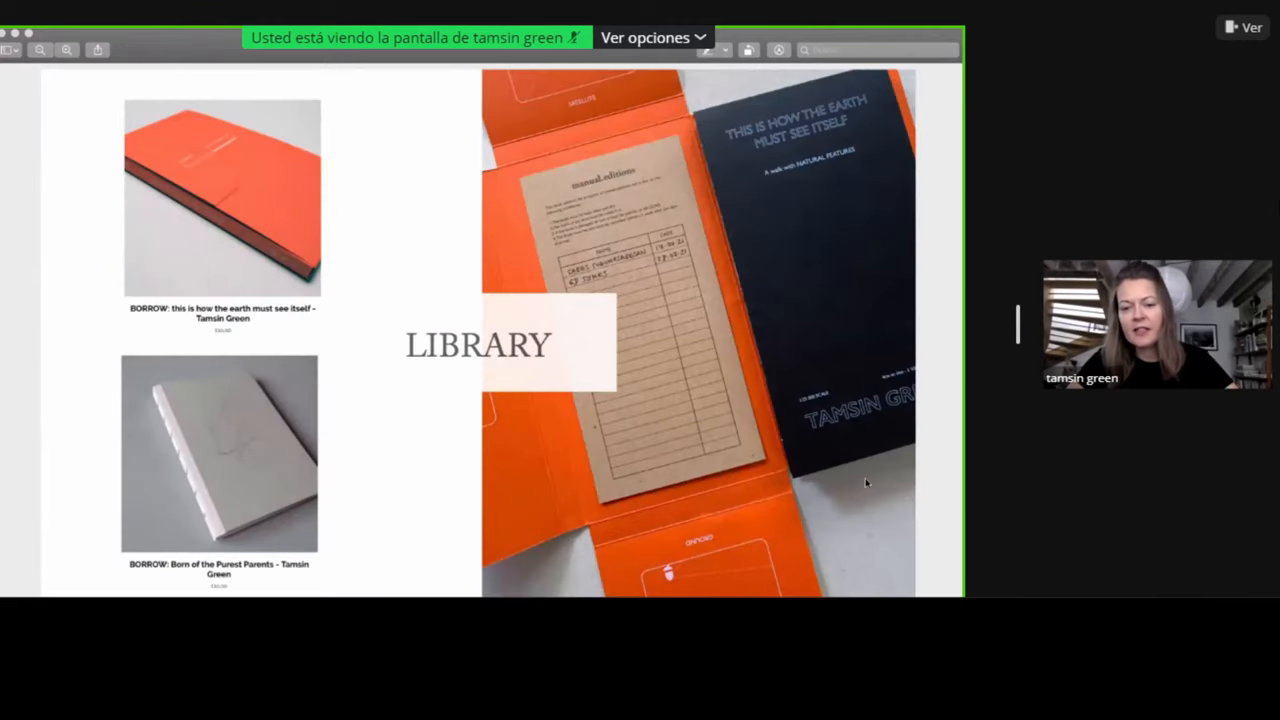
{"action": "mouse_move", "coordinate": [940, 548]}
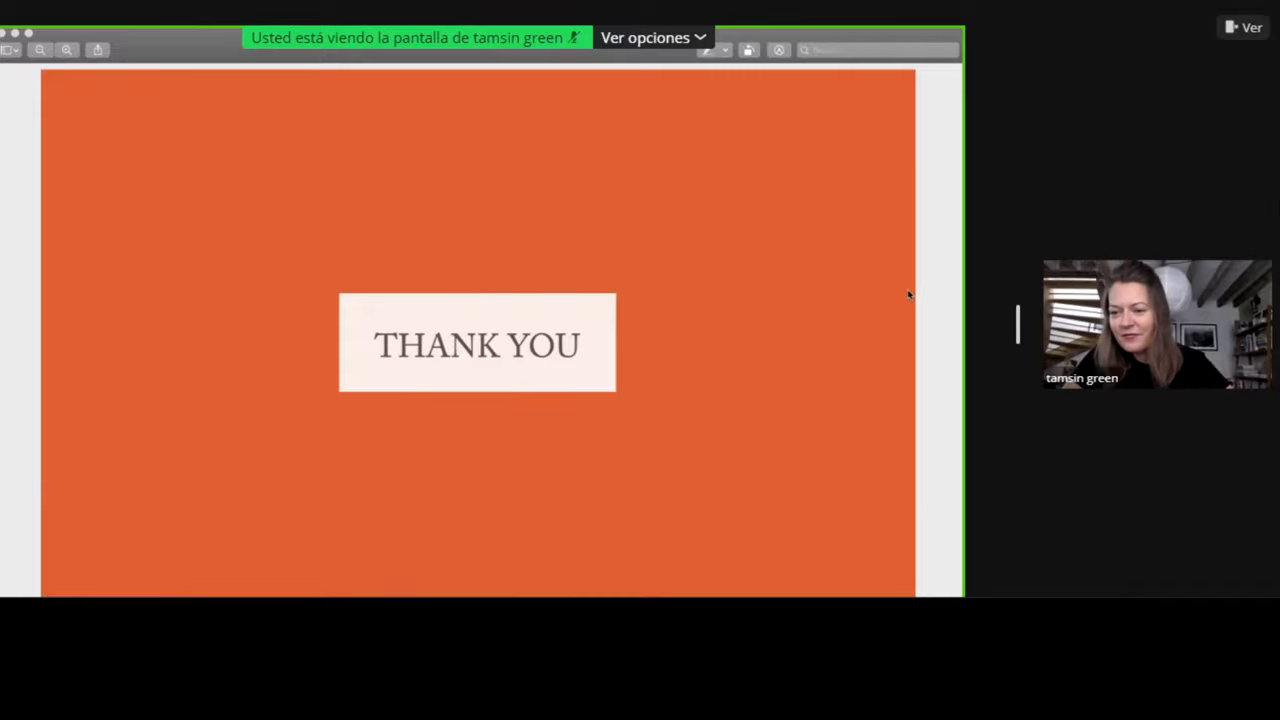
{"action": "mouse_move", "coordinate": [940, 530]}
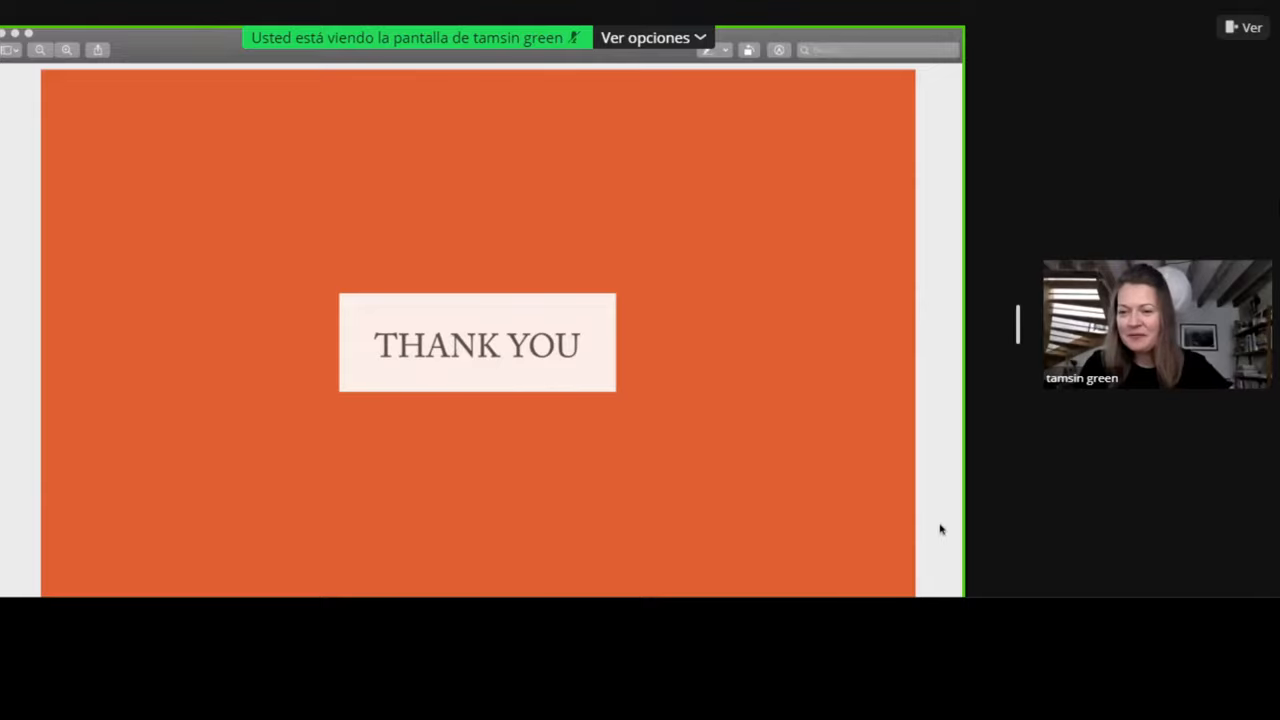
{"action": "mouse_move", "coordinate": [1260, 217]}
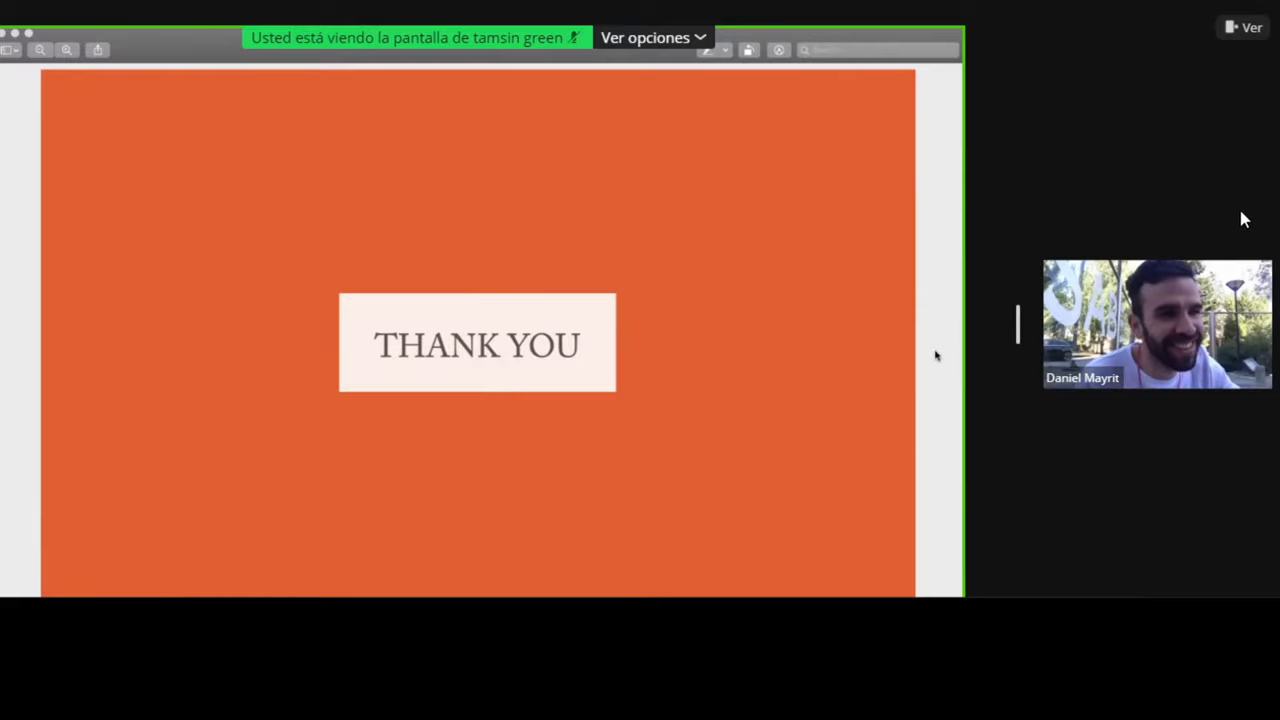
{"action": "mouse_move", "coordinate": [940, 517]}
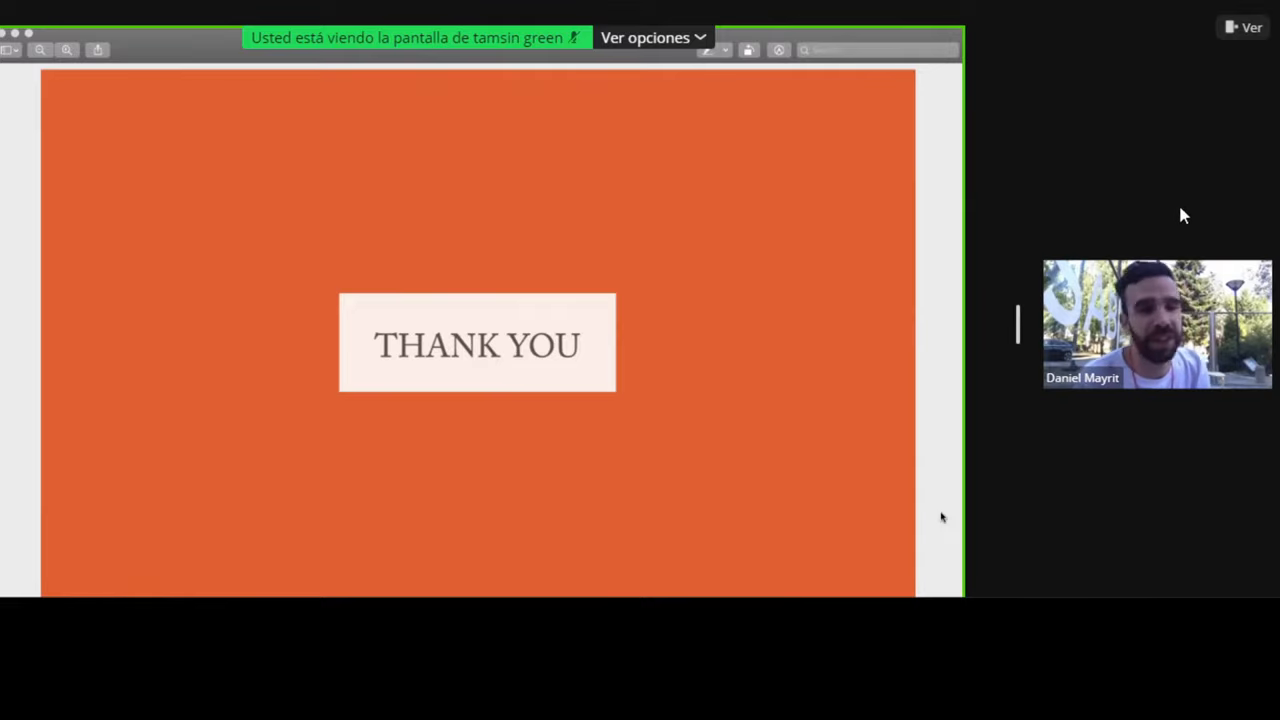
{"action": "mouse_move", "coordinate": [517, 508]}
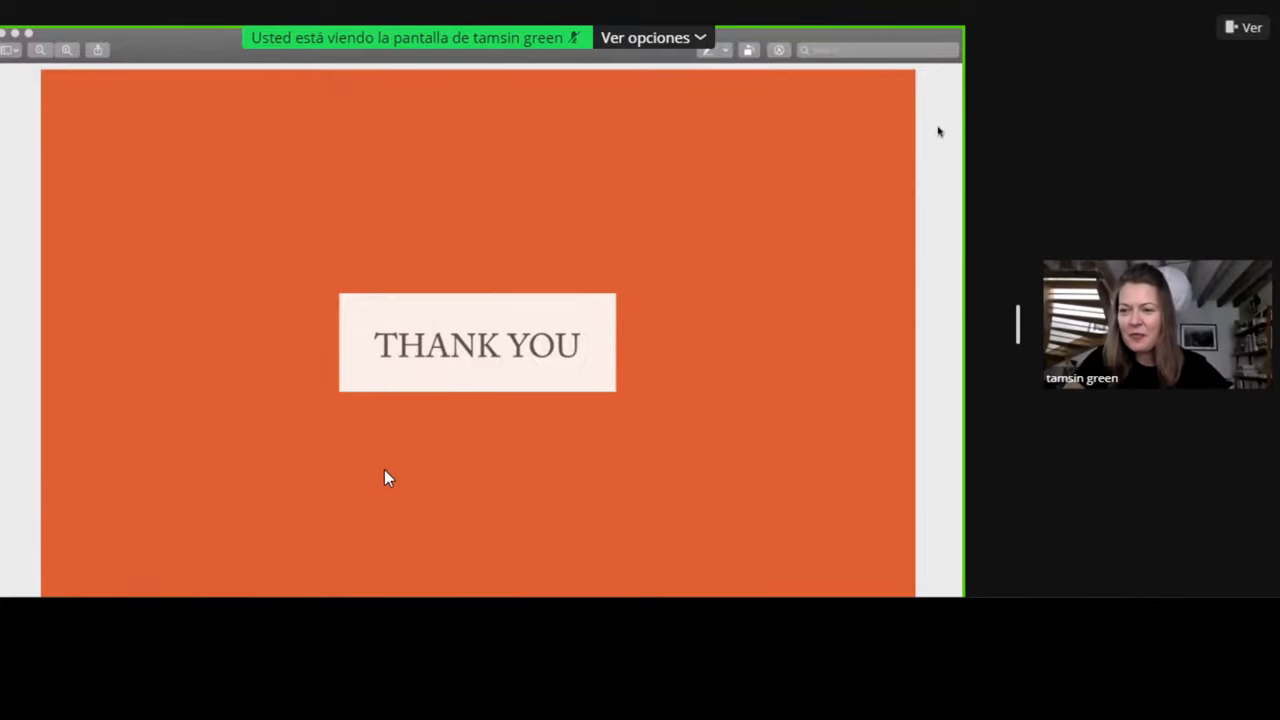
{"action": "mouse_move", "coordinate": [575, 62]}
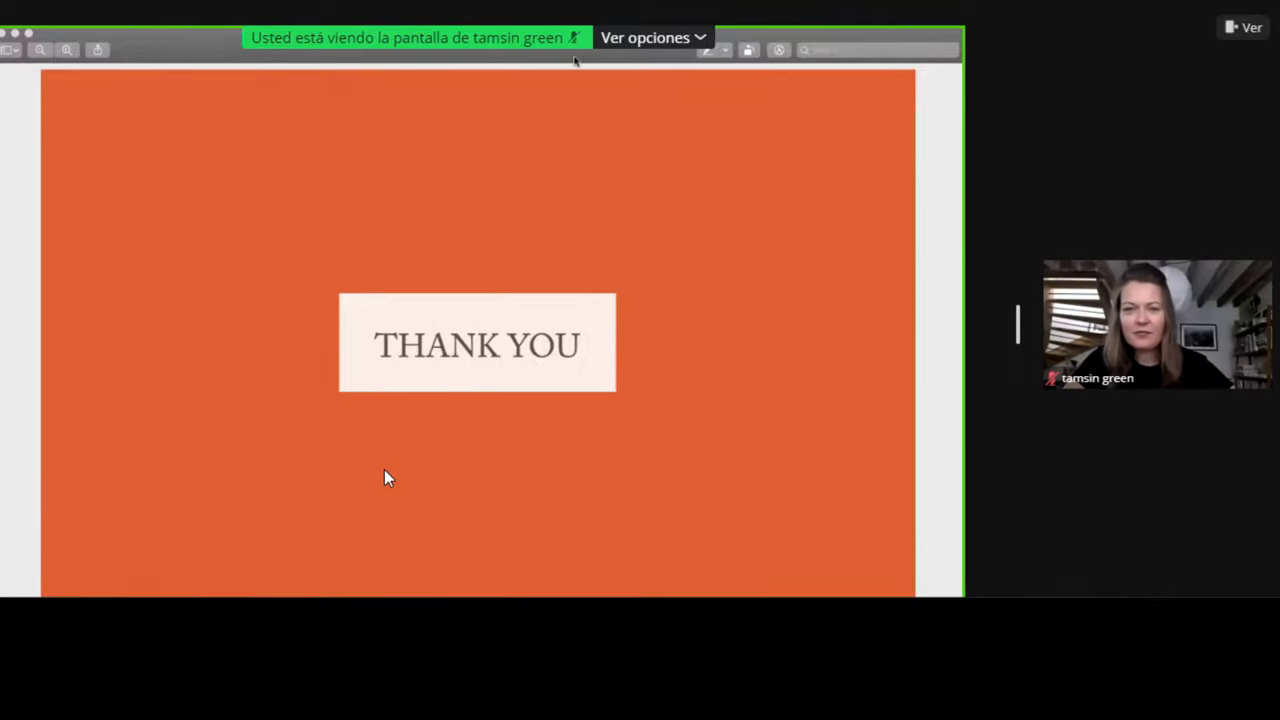